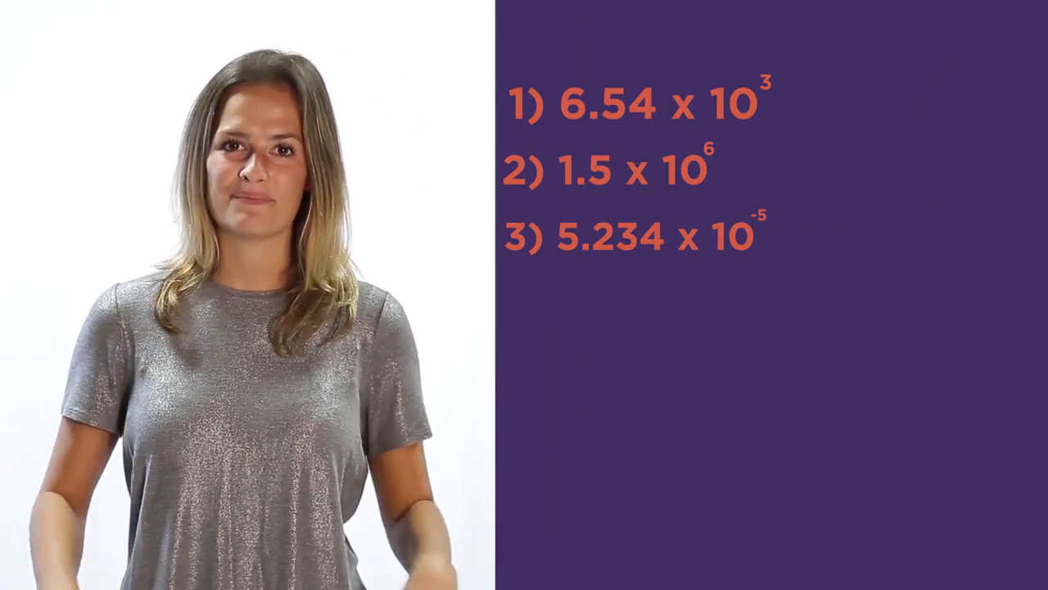
pyautogui.click(150, 483)
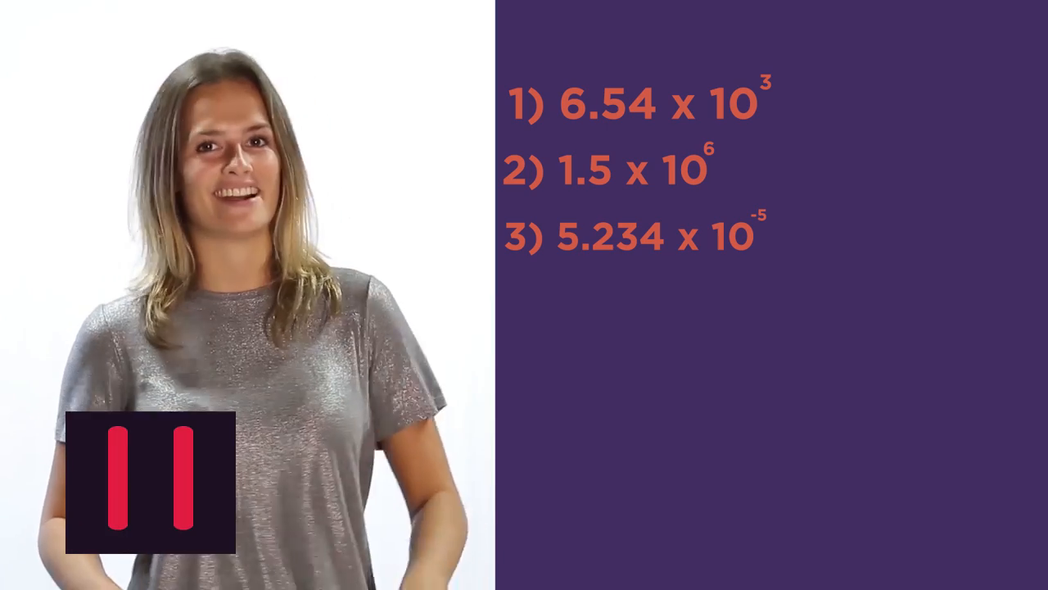